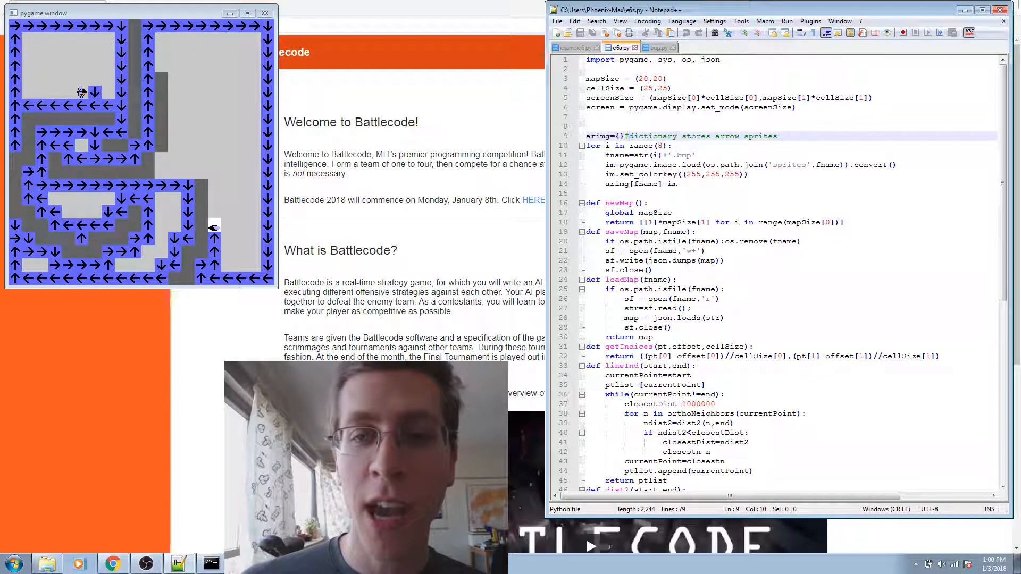
Walk through the sprite loading code: fname uses, pygame.image.load, the sprites path join and the colour key
{"action": "double_click", "coordinate": [646, 184]}
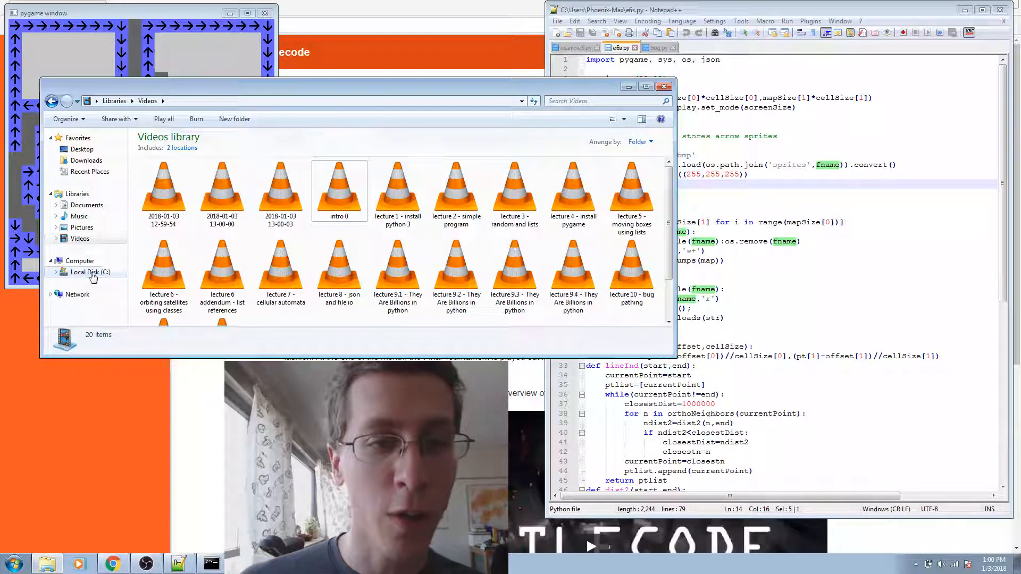
{"action": "left_click", "coordinate": [89, 271]}
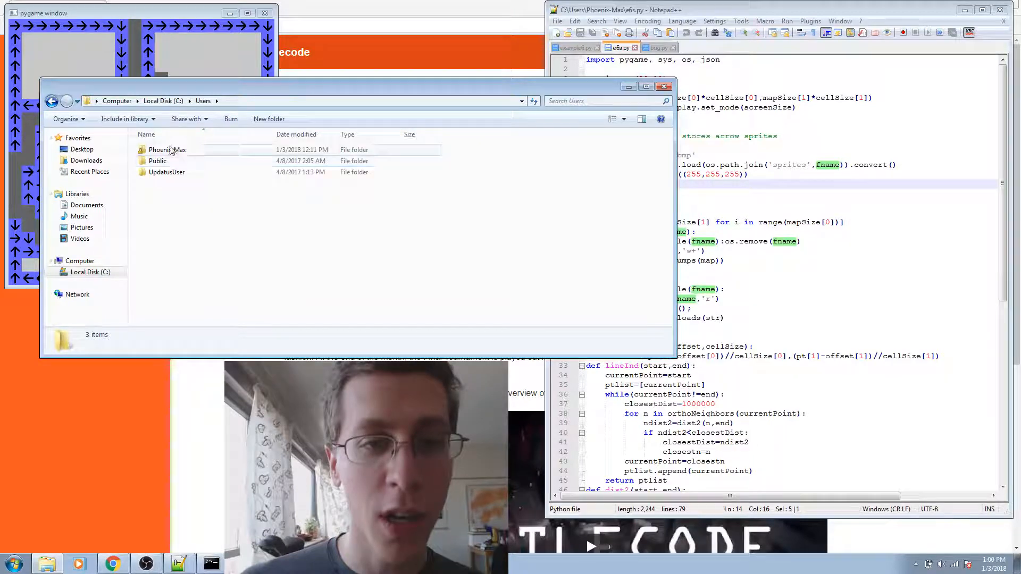
{"action": "double_click", "coordinate": [167, 149]}
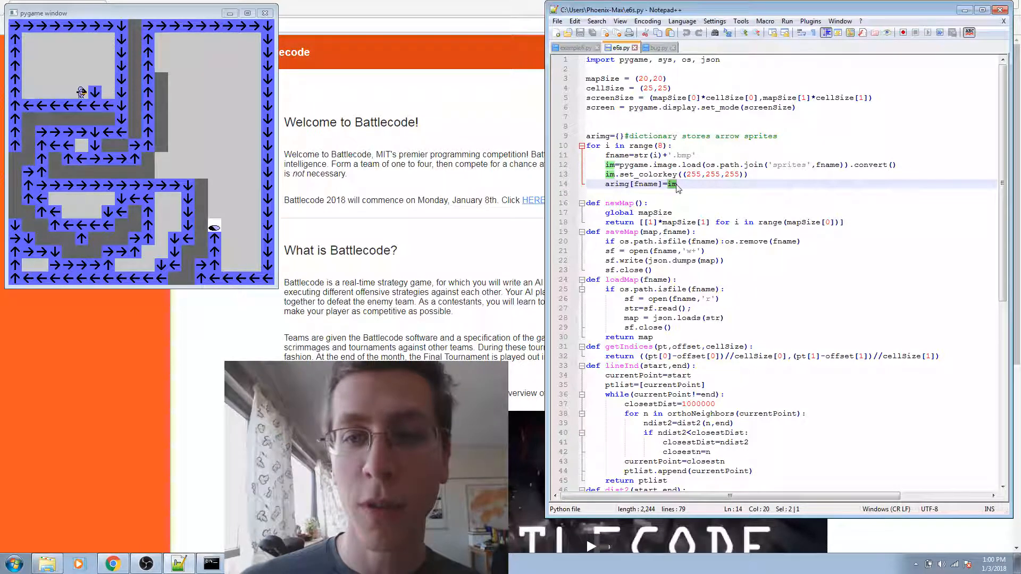
{"action": "left_click", "coordinate": [706, 163]}
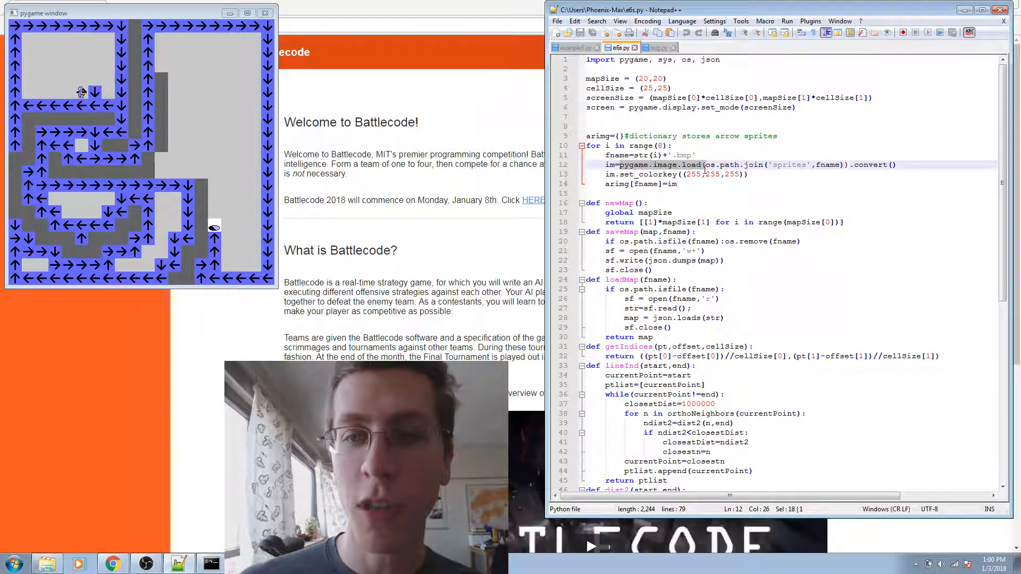
{"action": "left_click", "coordinate": [703, 173]}
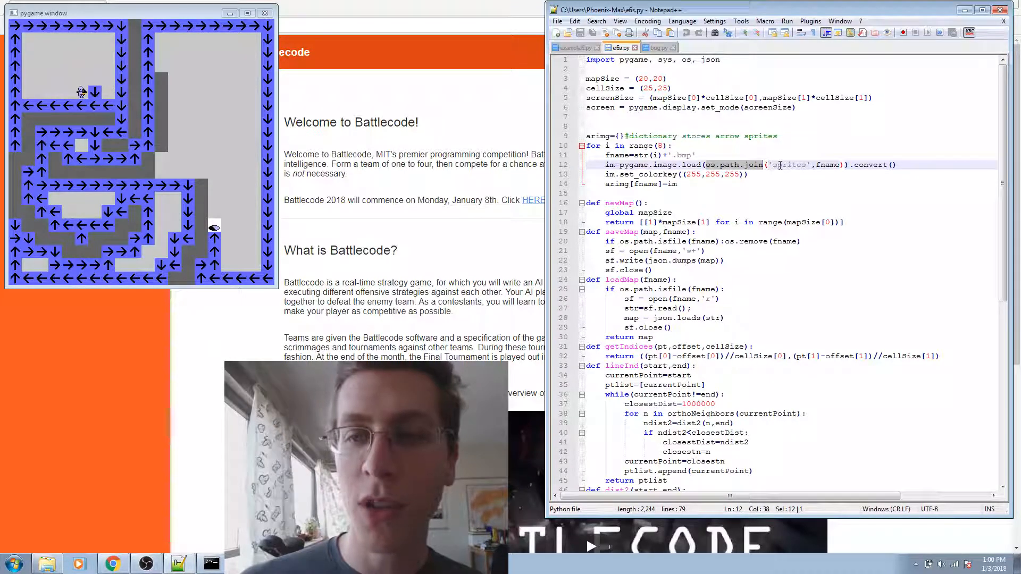
{"action": "double_click", "coordinate": [790, 165]}
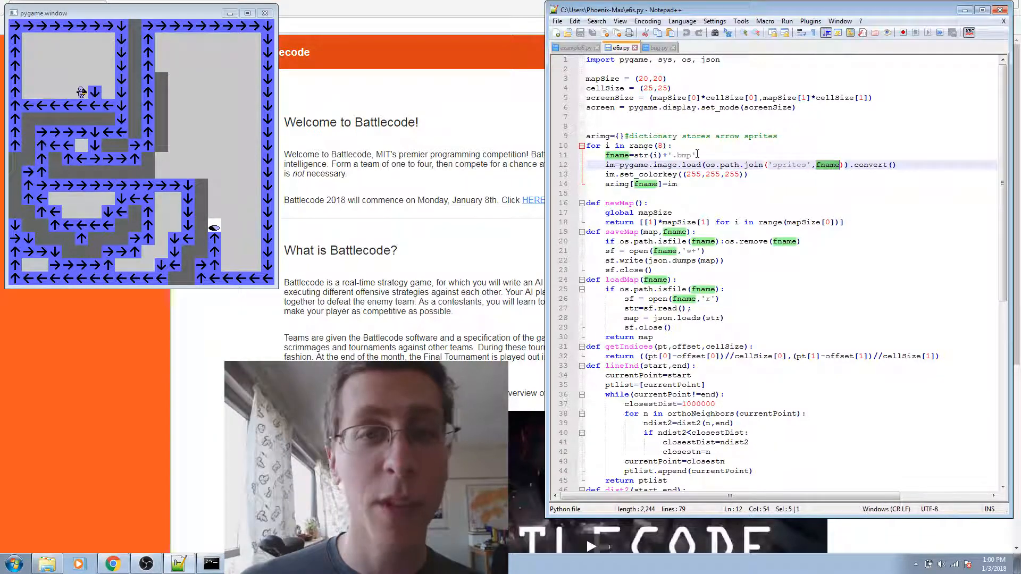
{"action": "left_click", "coordinate": [805, 179]}
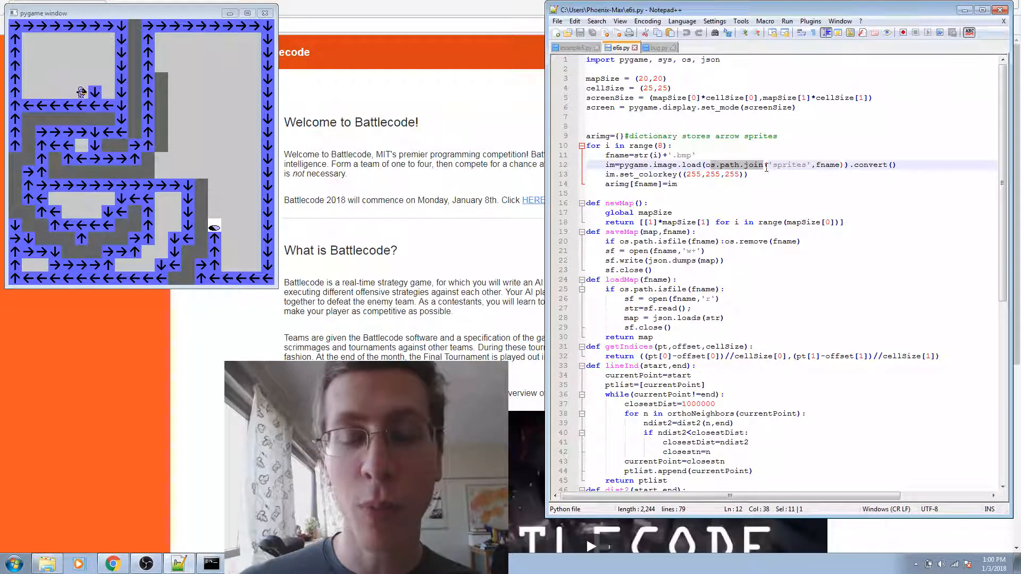
{"action": "left_click", "coordinate": [749, 173]}
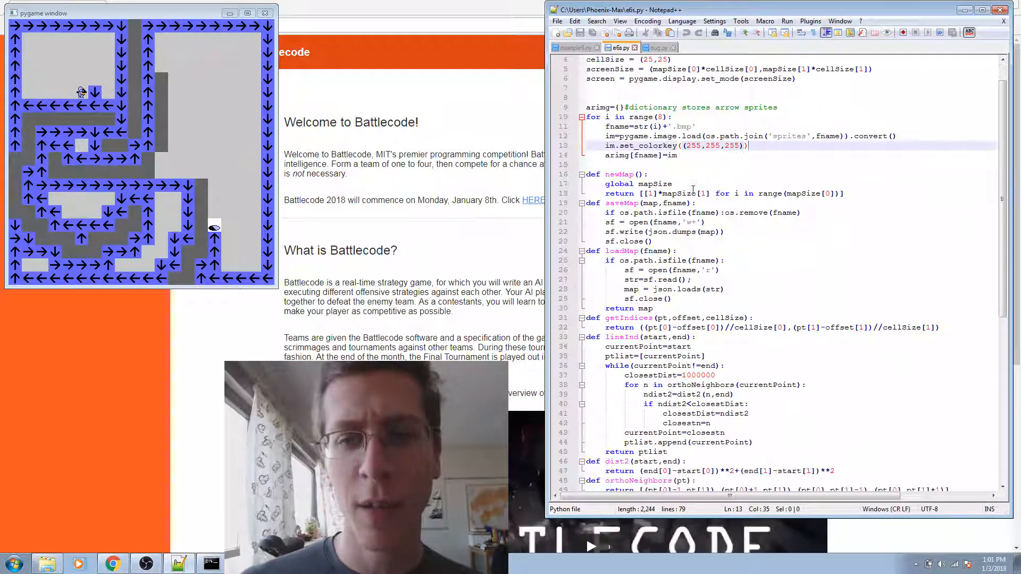
Review the file read in loadMap and scroll down through the save/load helpers
{"action": "scroll", "scroll_direction": "up", "scroll_amount": 3}
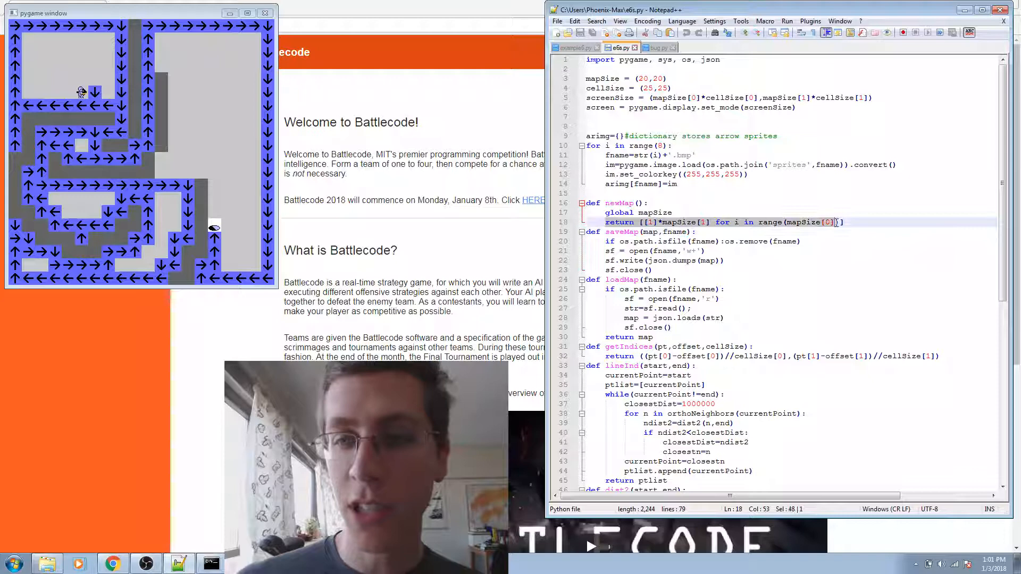
{"action": "left_click", "coordinate": [611, 241]}
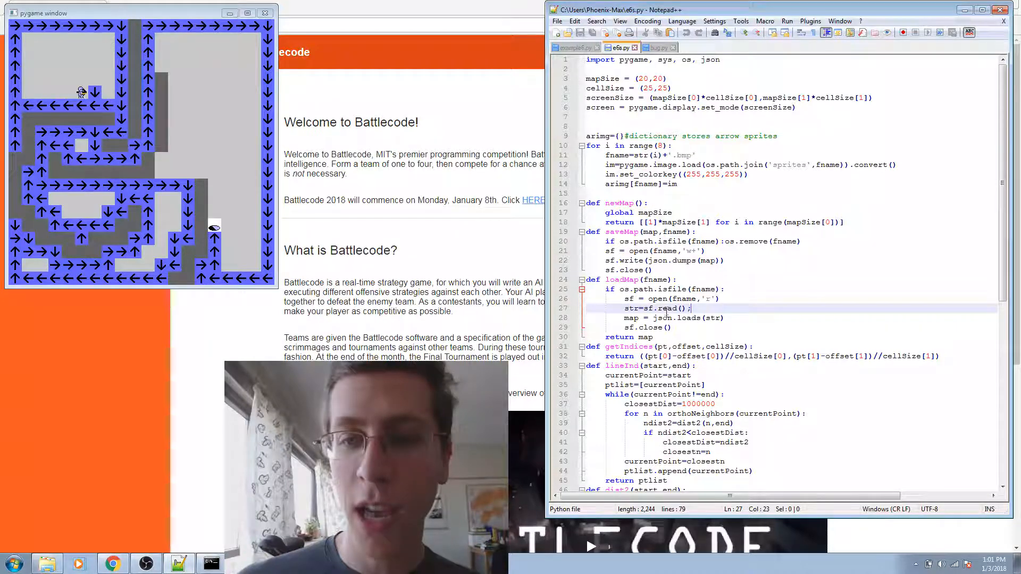
{"action": "scroll", "scroll_direction": "down", "scroll_amount": 3}
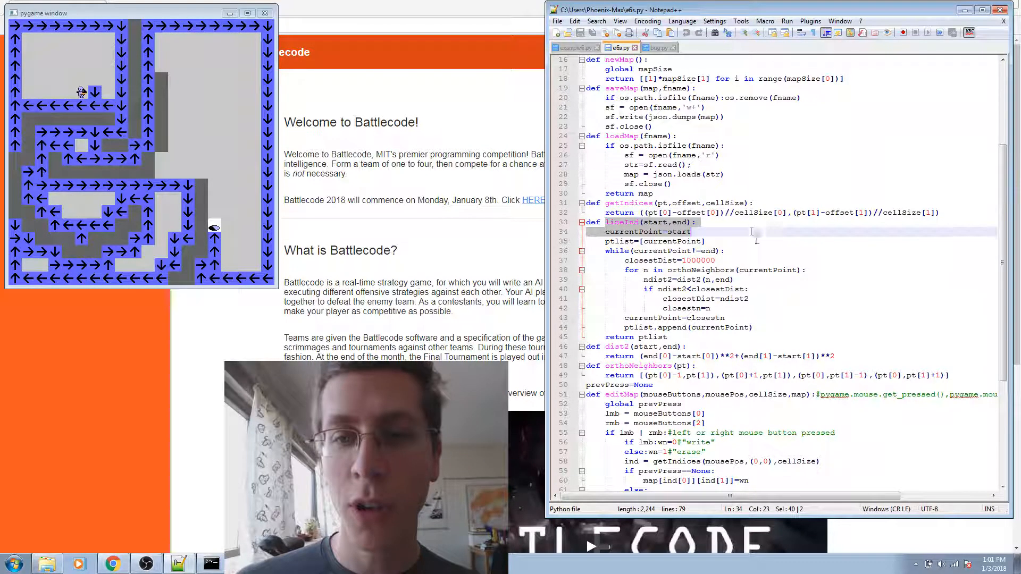
{"action": "scroll", "scroll_direction": "down", "scroll_amount": 3}
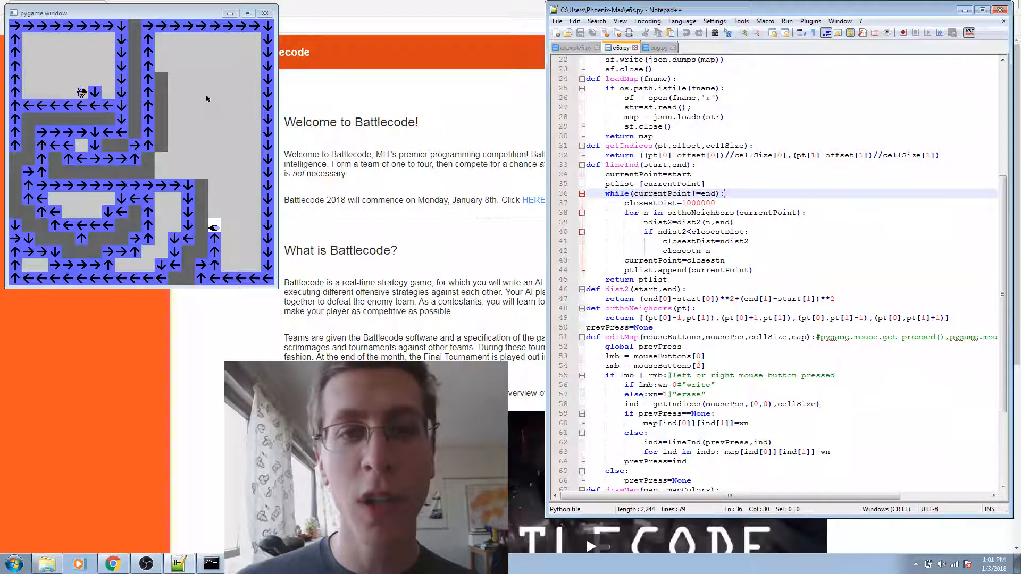
{"action": "mouse_move", "coordinate": [226, 77]}
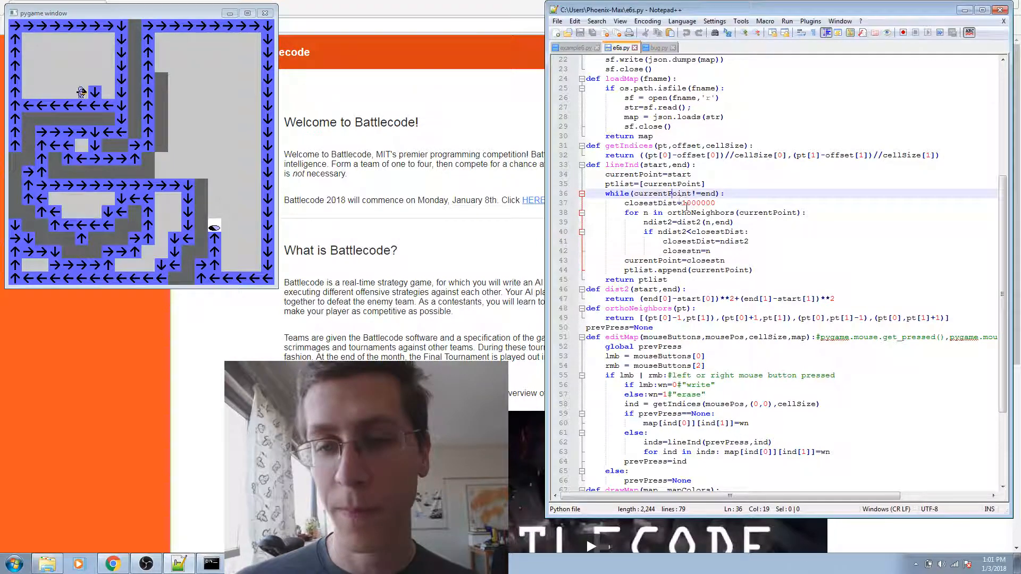
{"action": "scroll", "scroll_direction": "down", "scroll_amount": 3}
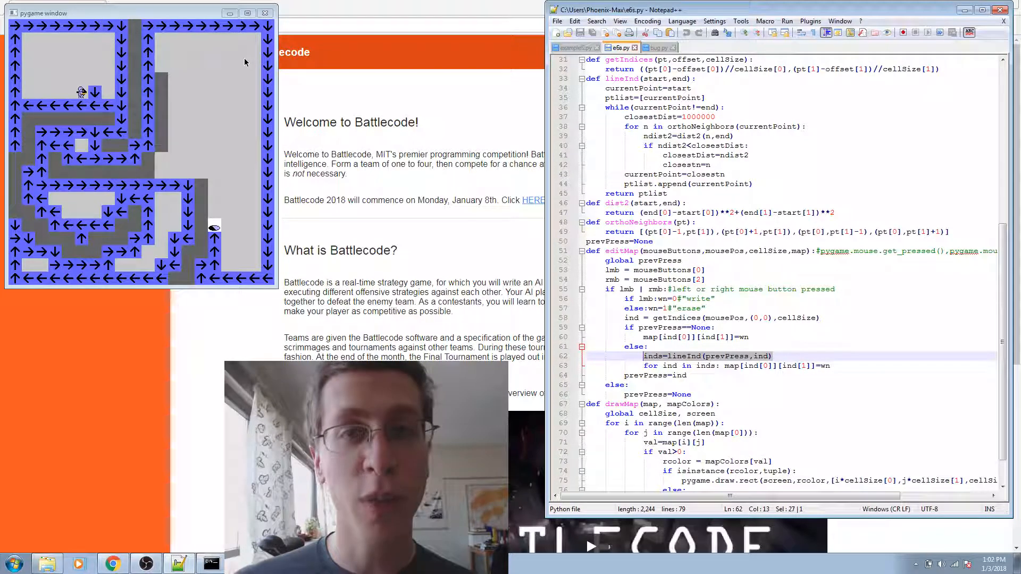
{"action": "mouse_move", "coordinate": [283, 181]}
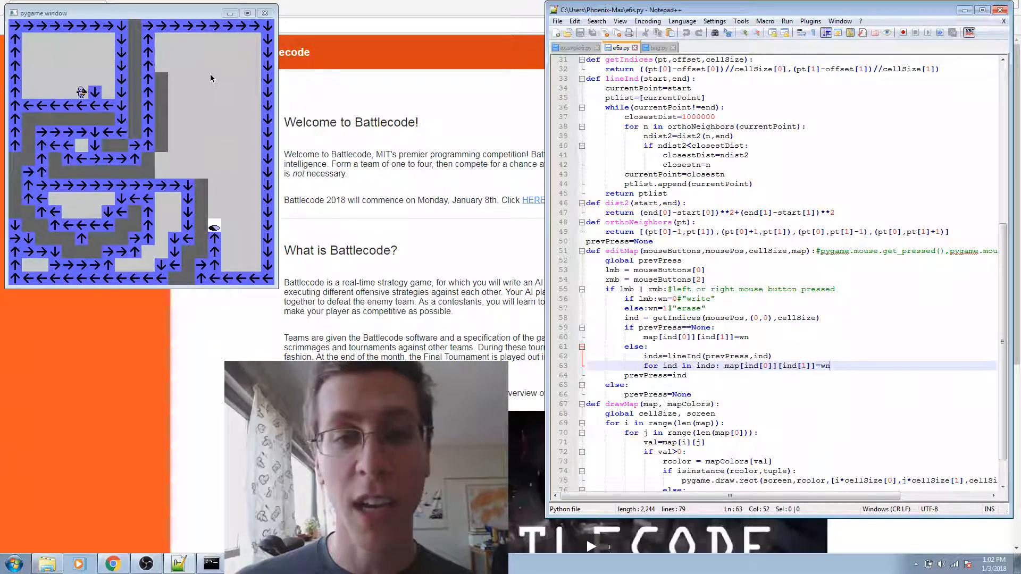
Highlight editMap's global prevPress and drawMap's isinstance and tuple colour checks, then switch to example6.py
{"action": "left_click", "coordinate": [687, 375]}
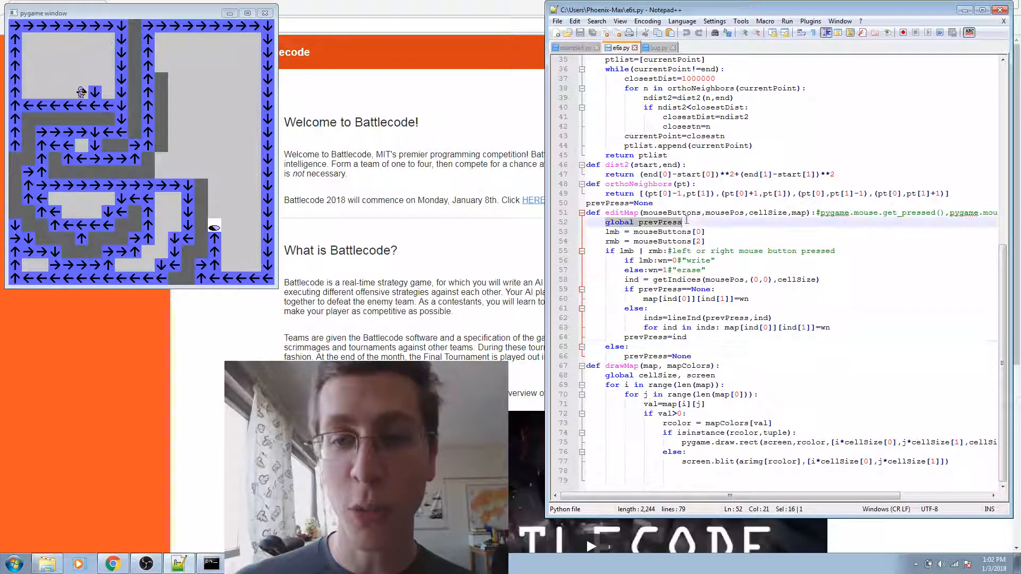
{"action": "left_click", "coordinate": [725, 222]}
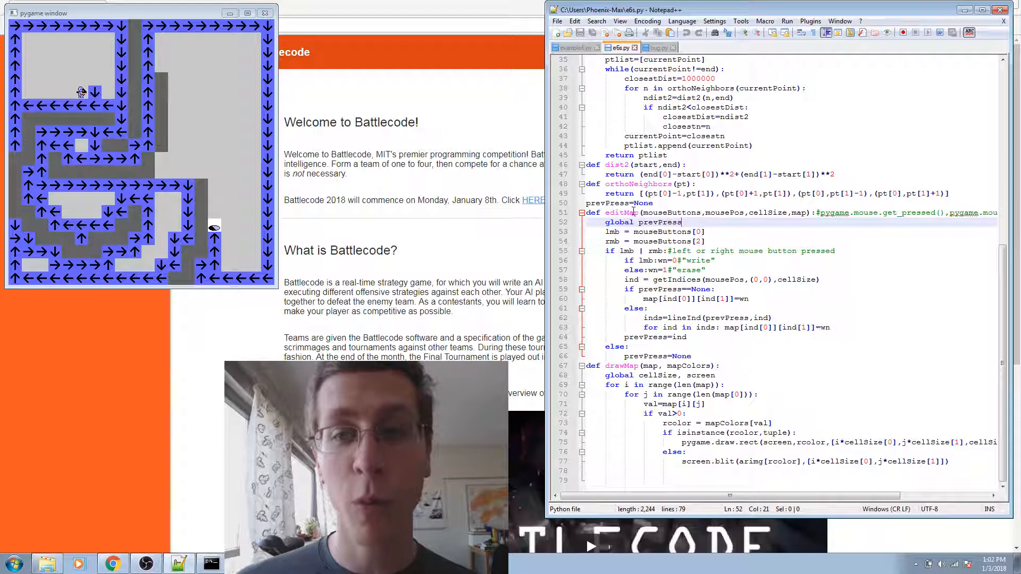
{"action": "left_click", "coordinate": [741, 318]}
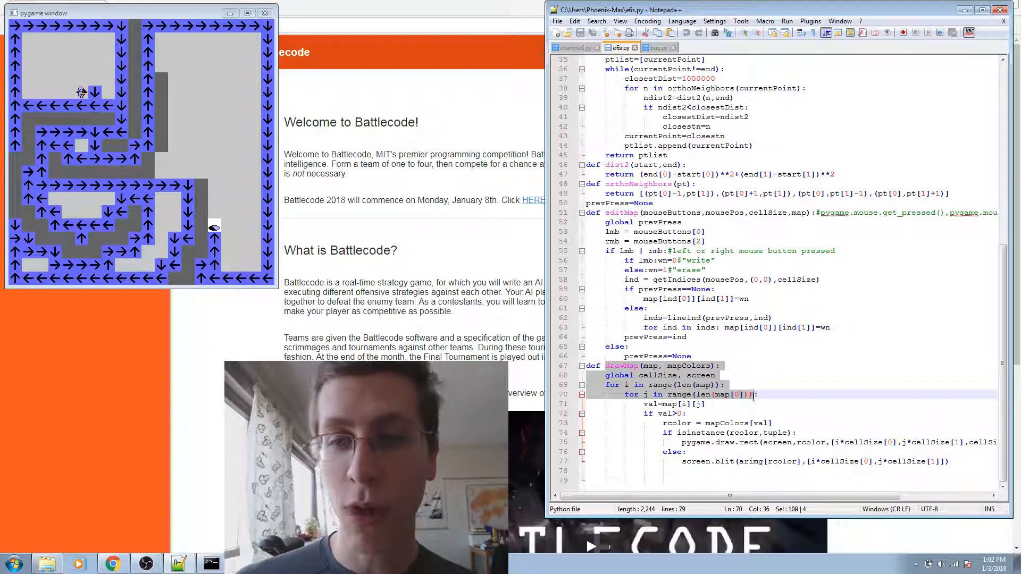
{"action": "left_click", "coordinate": [678, 385]}
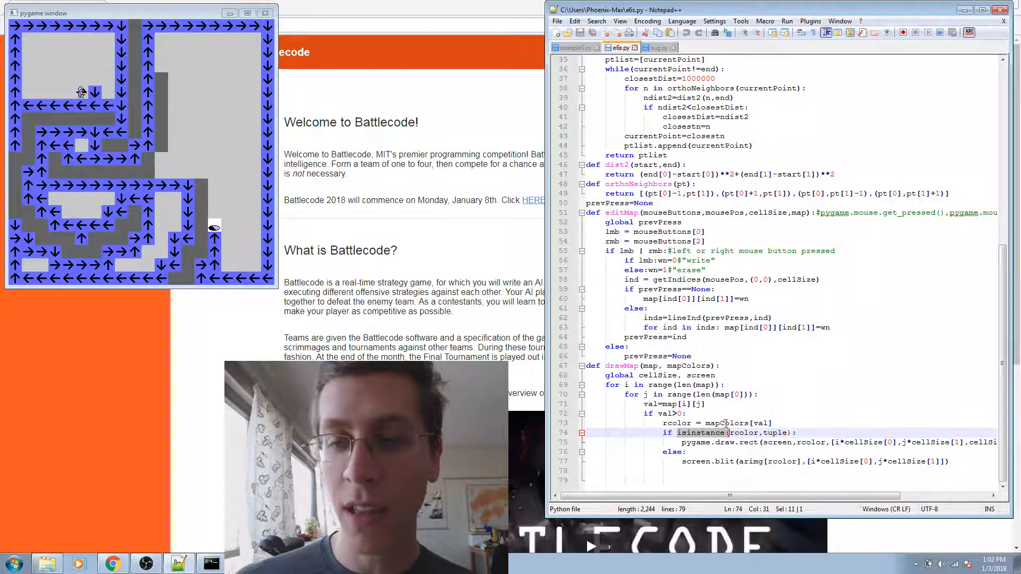
{"action": "double_click", "coordinate": [724, 422]}
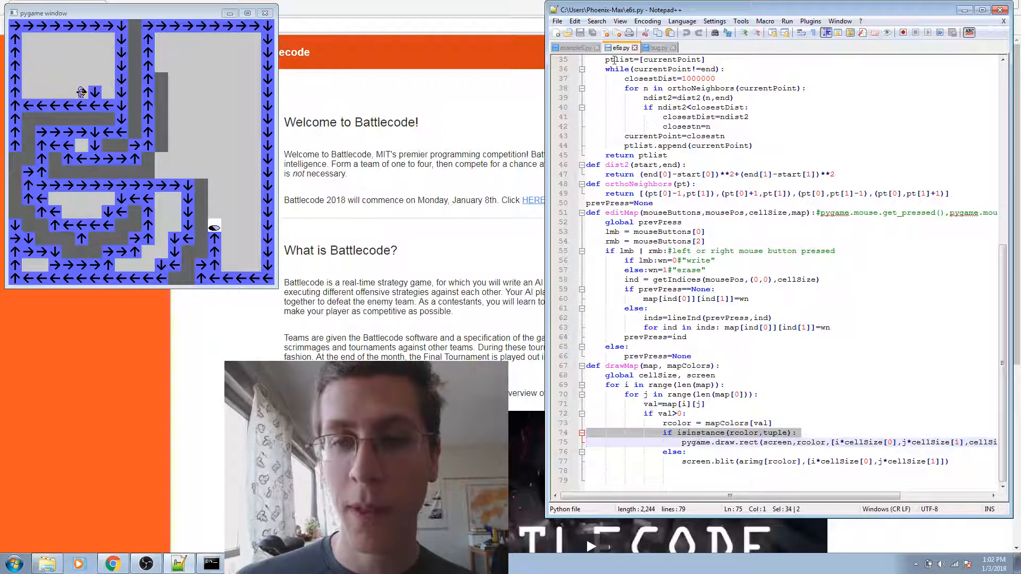
{"action": "left_click", "coordinate": [575, 46]}
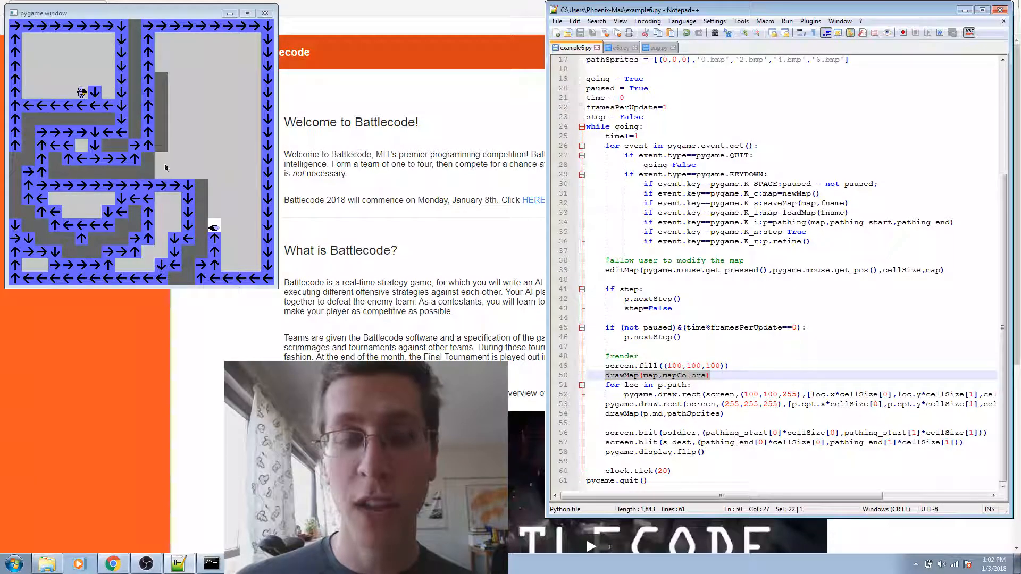
{"action": "mouse_move", "coordinate": [172, 115]}
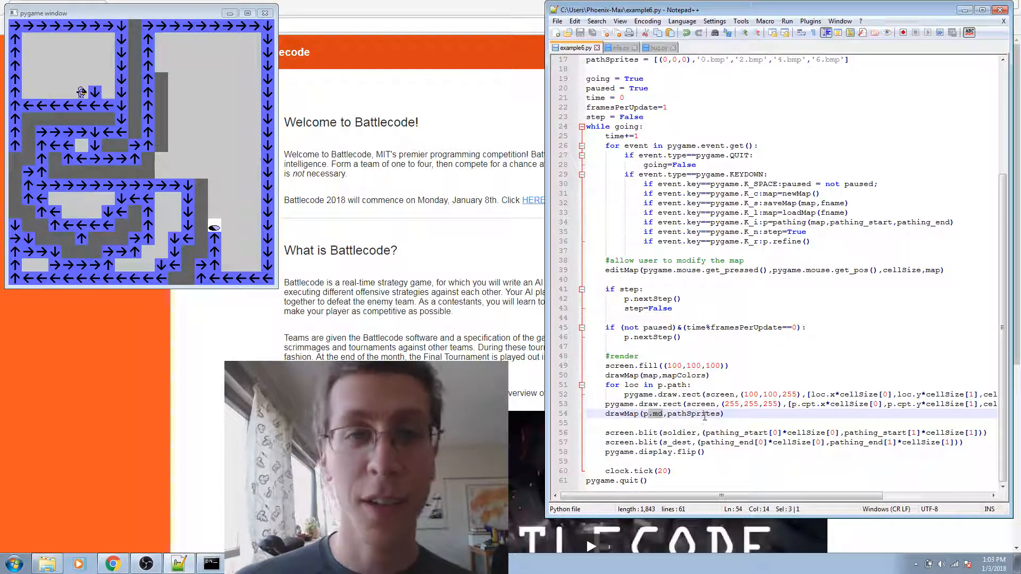
Point out pathSprites in the drawMap call and its sprite file list, then return to e6s.py
{"action": "left_click", "coordinate": [706, 414]}
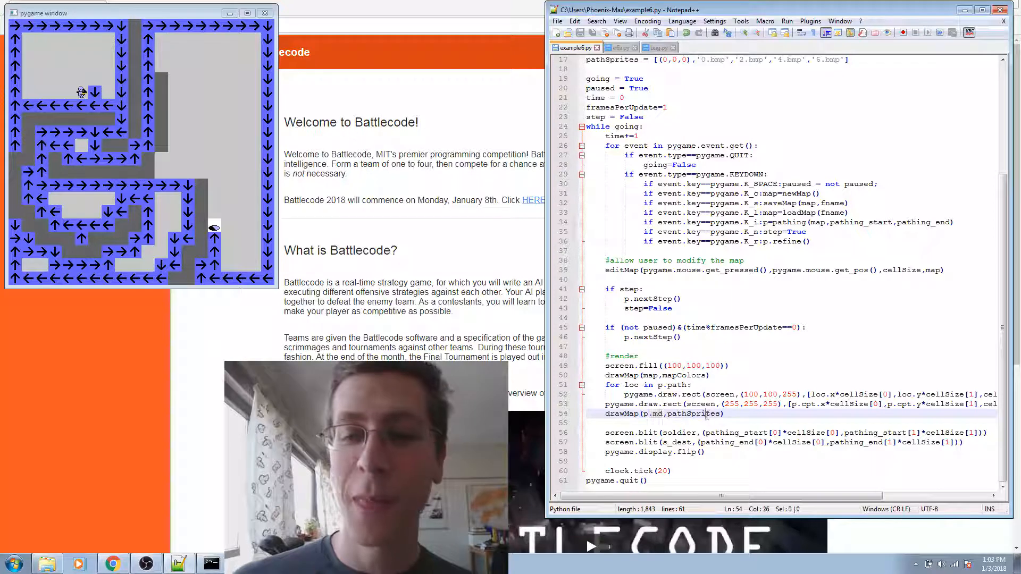
{"action": "double_click", "coordinate": [692, 414]}
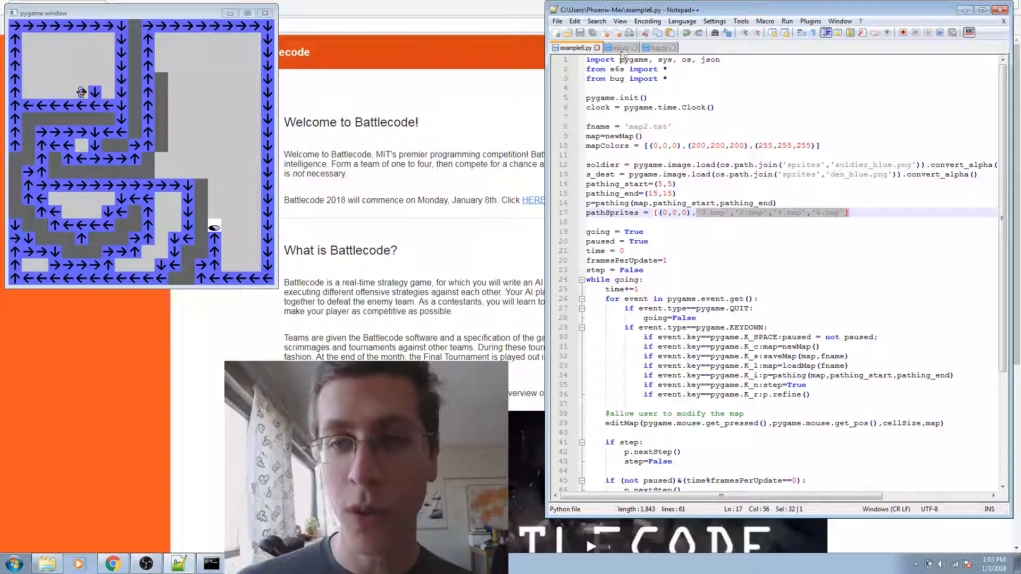
{"action": "left_click", "coordinate": [619, 47]}
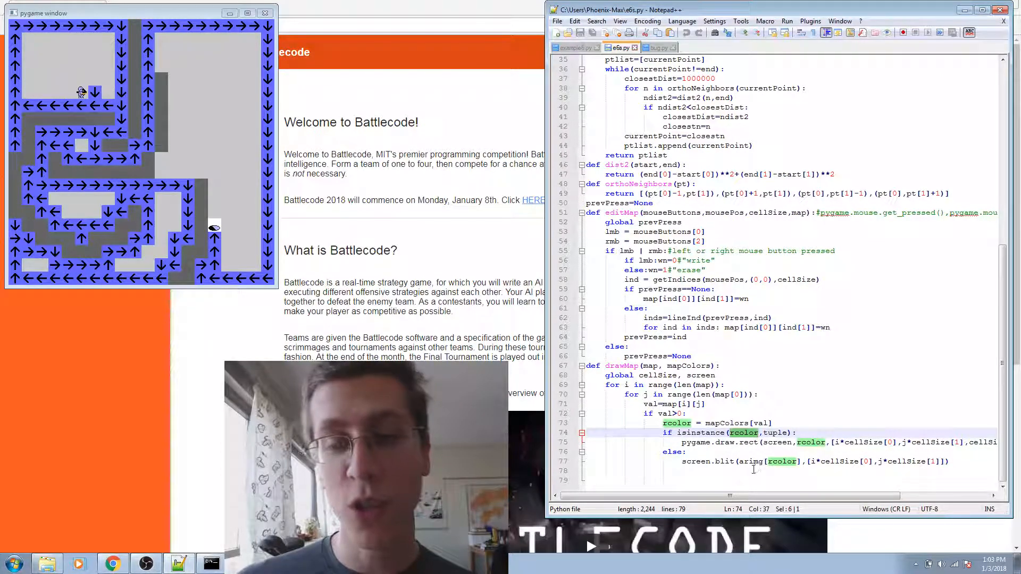
Highlight the arimg sprite dictionary in drawMap, then return to example6.py's imports
{"action": "left_click", "coordinate": [752, 470]}
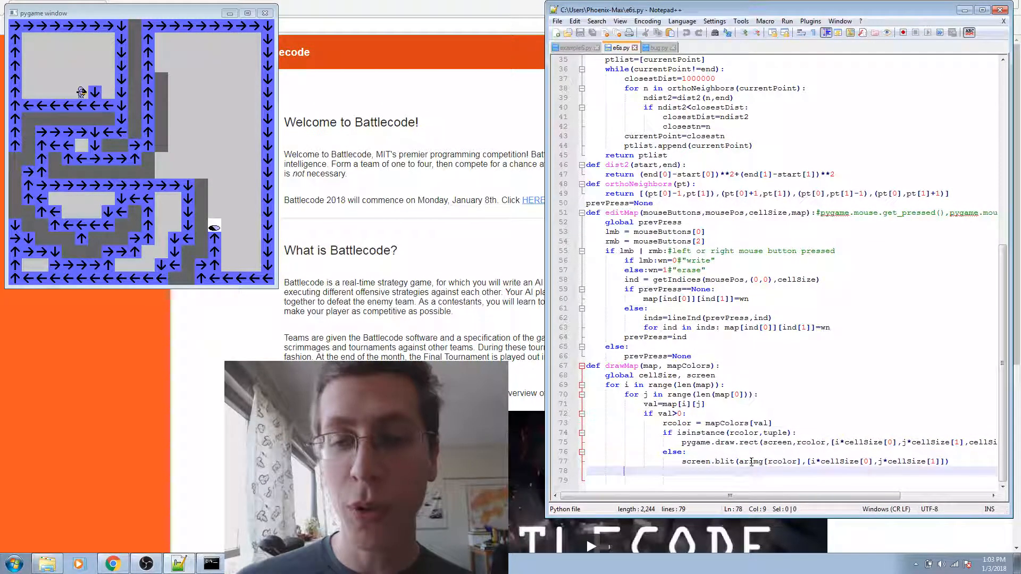
{"action": "double_click", "coordinate": [764, 460]}
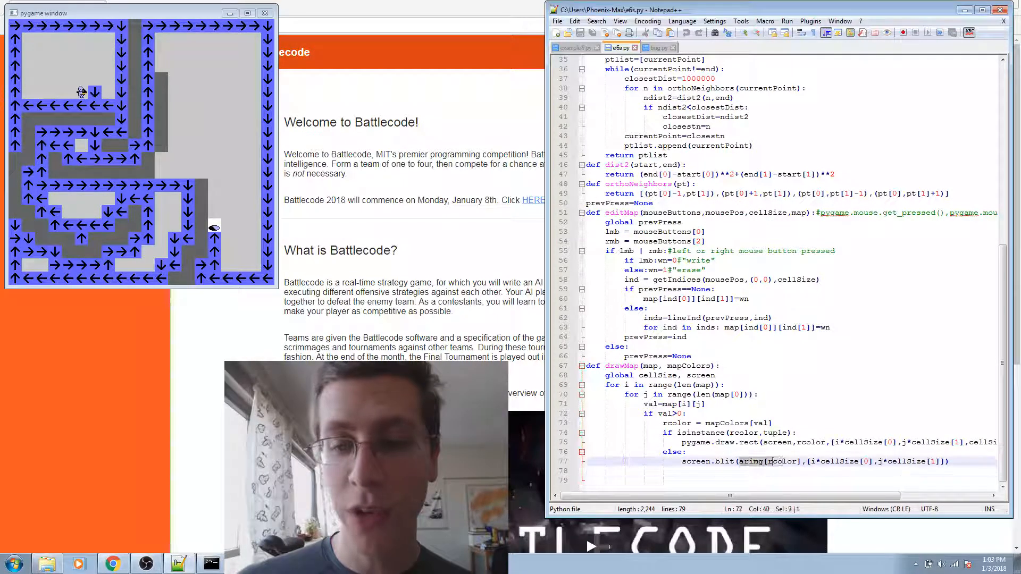
{"action": "left_click", "coordinate": [970, 461]}
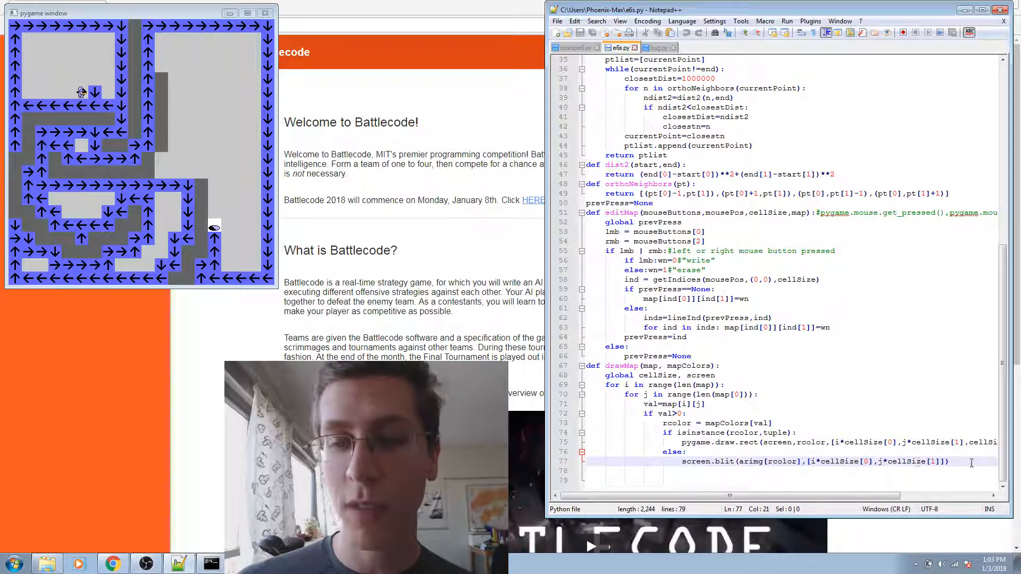
{"action": "scroll", "scroll_direction": "up", "scroll_amount": 3}
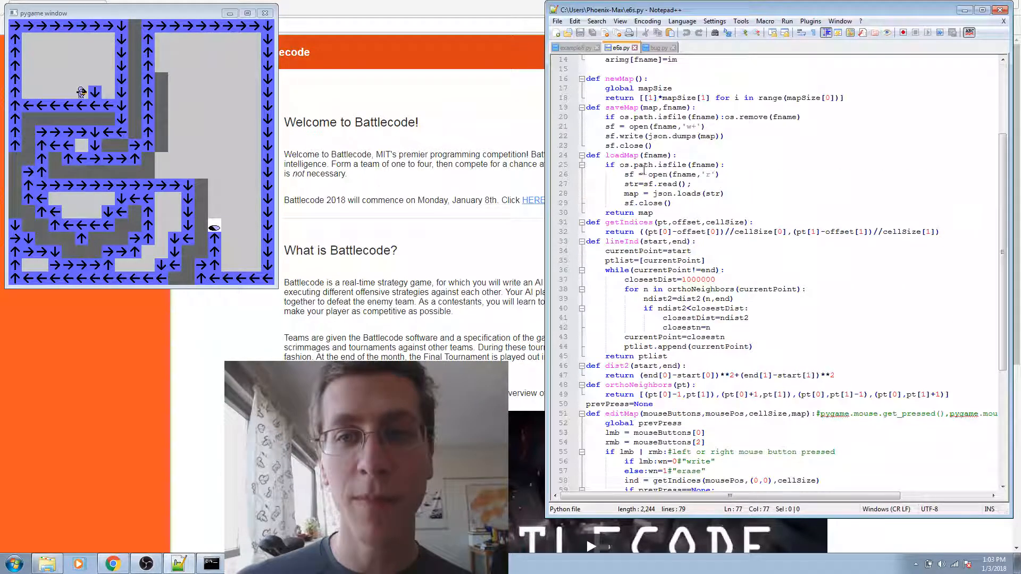
{"action": "left_click", "coordinate": [573, 47]}
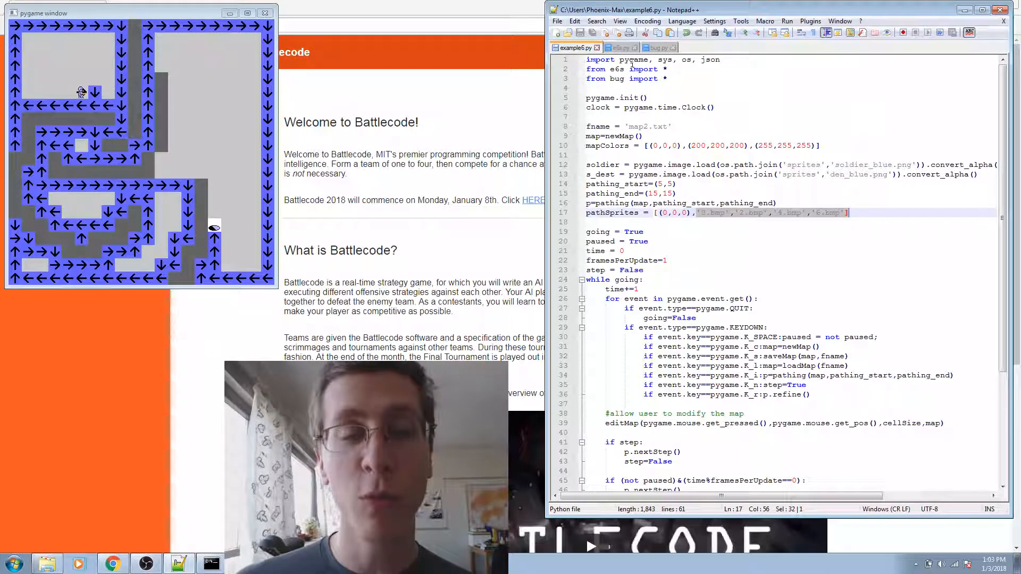
{"action": "left_click", "coordinate": [654, 89]}
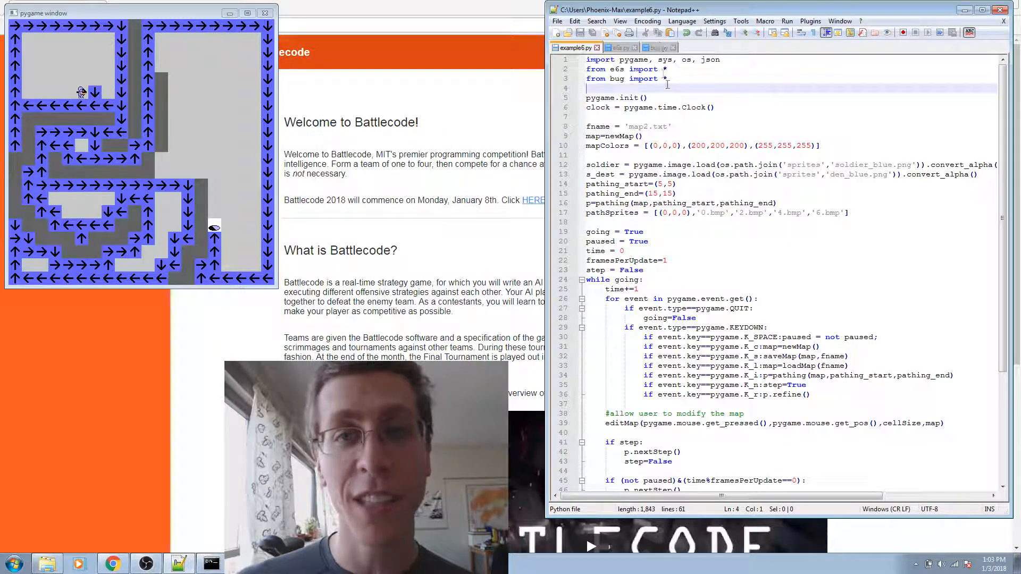